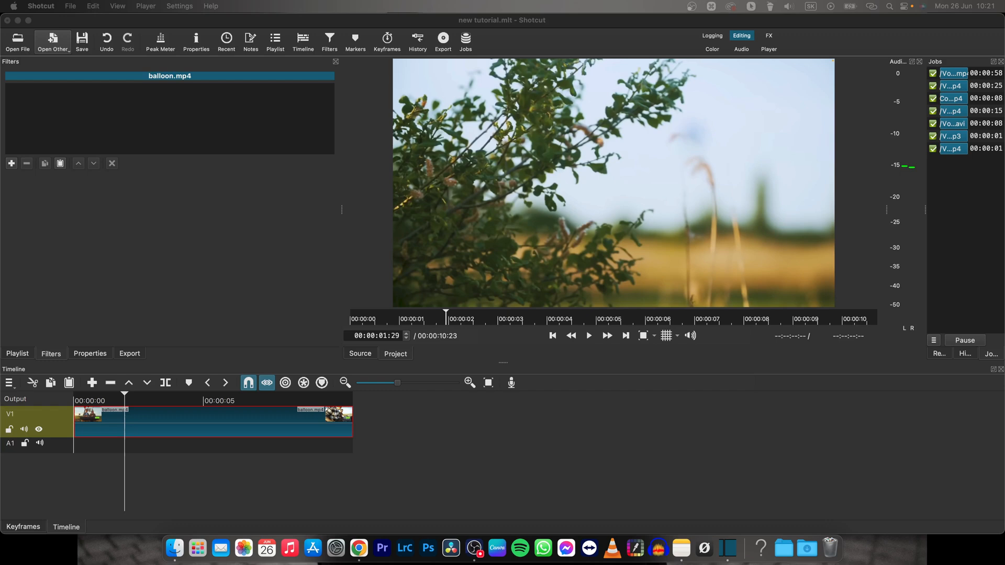
- Add an empty V2 video track above the balloon clip from the track header menu
click(484, 424)
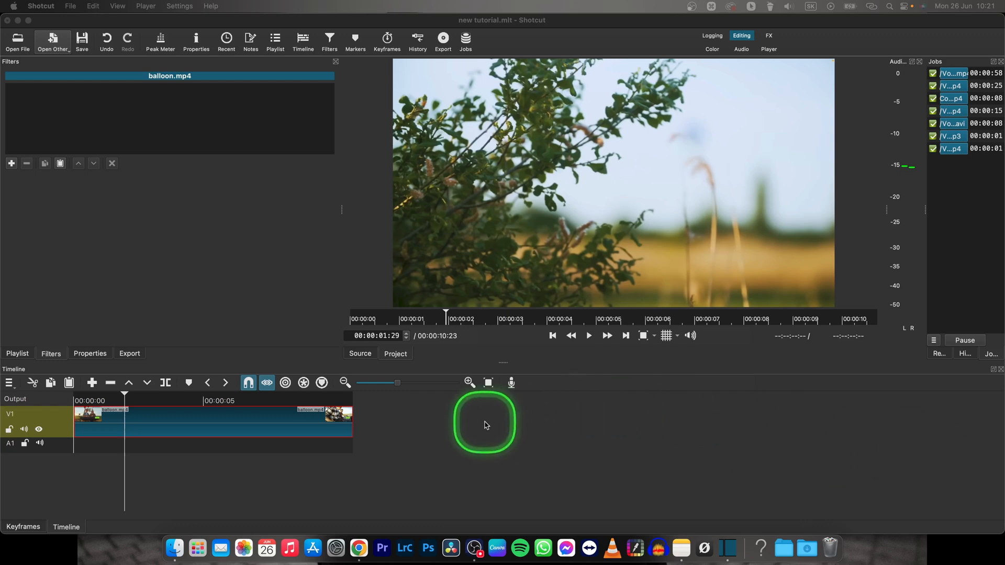
mouse_move(423, 422)
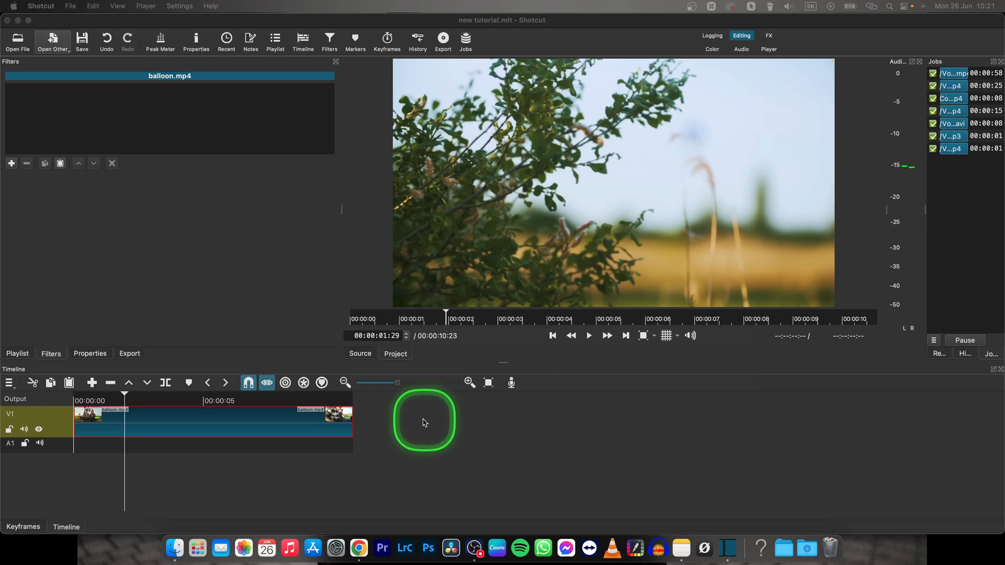
mouse_move(293, 422)
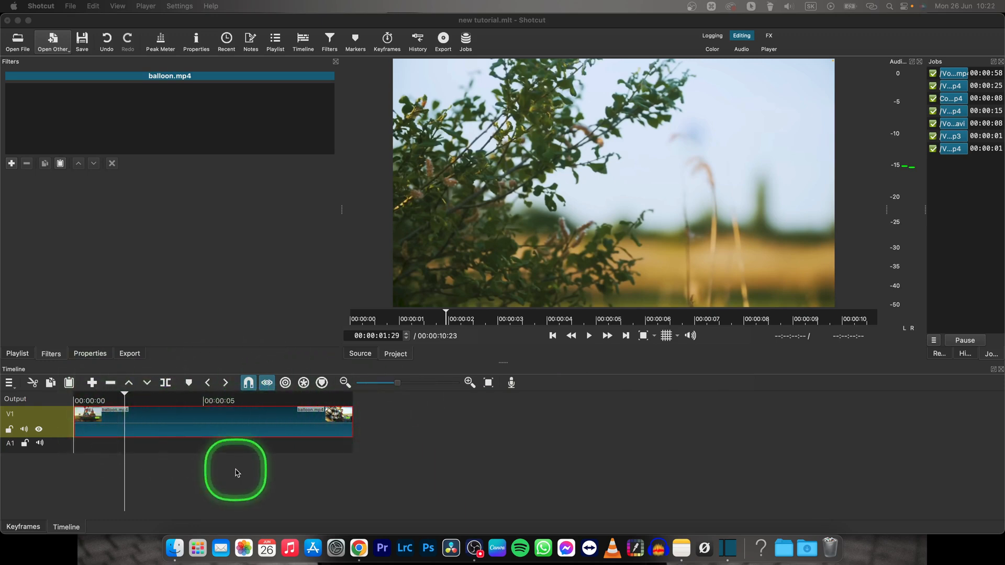
right_click(236, 472)
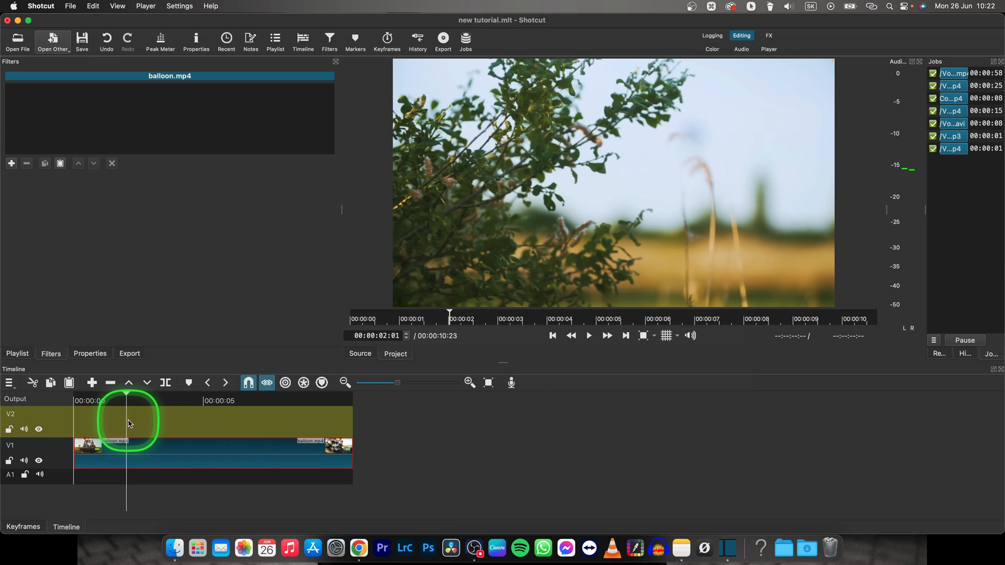
click(11, 164)
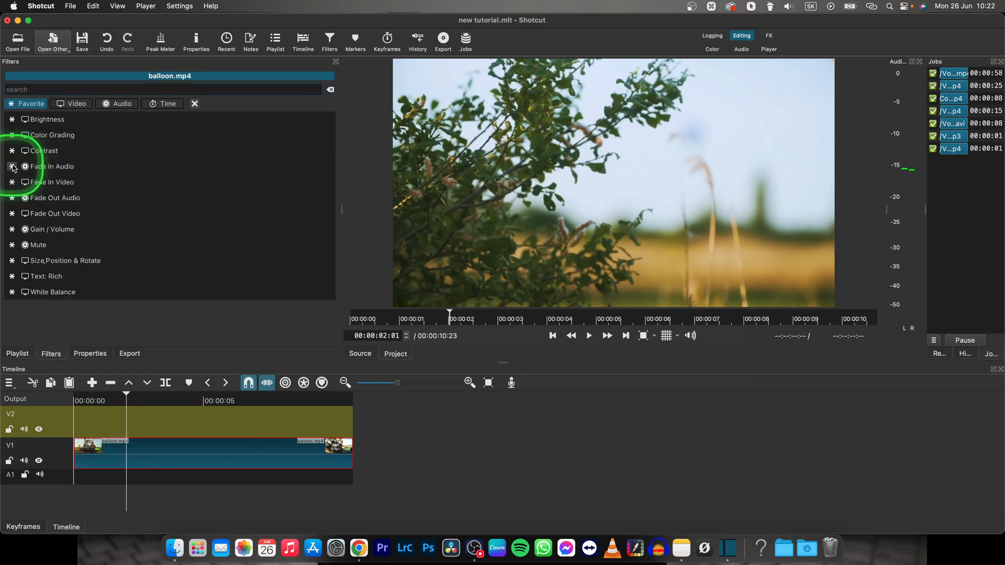
- Create a Text source via Open Other and enter 'baloon' as its text
click(52, 40)
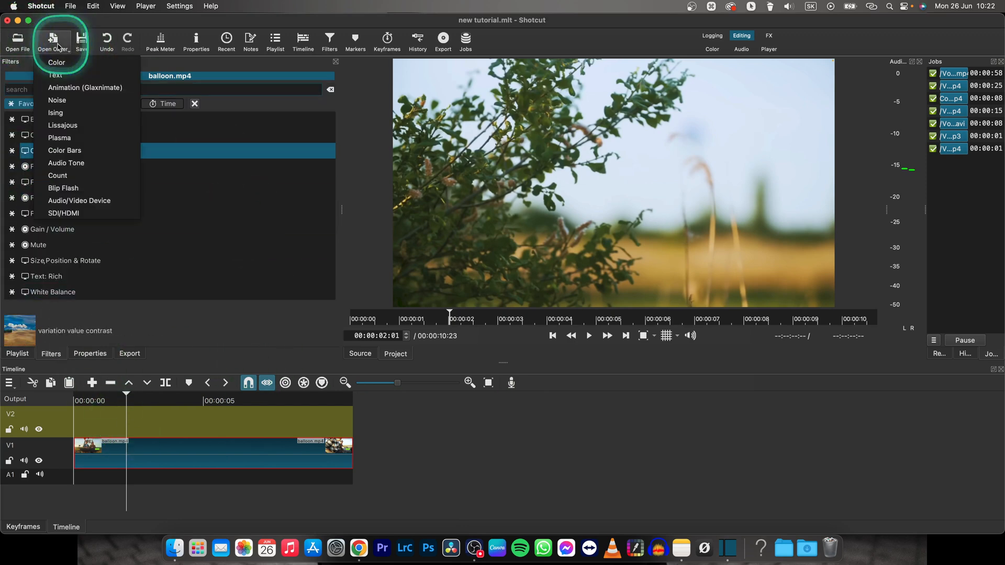
click(56, 75)
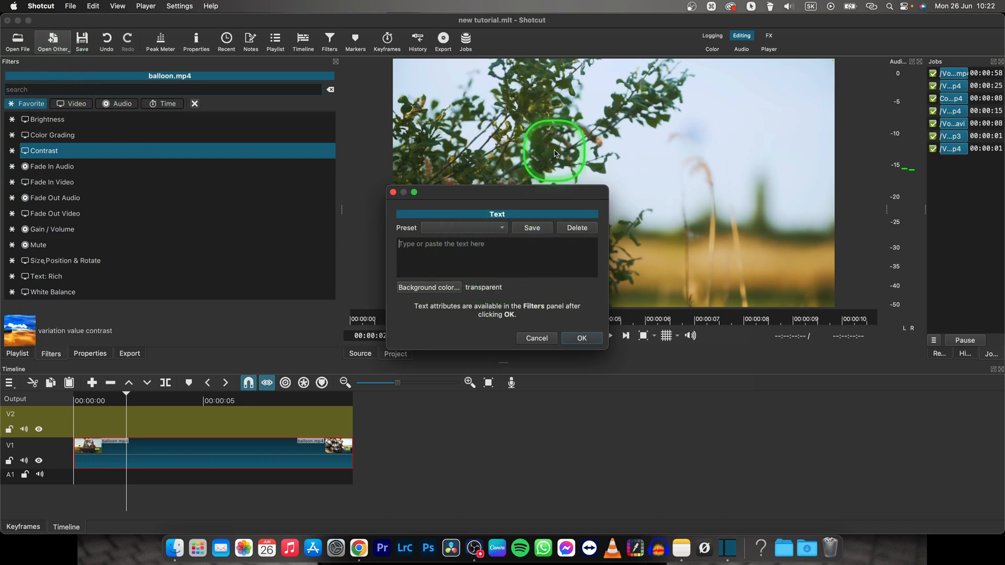
text(bal)
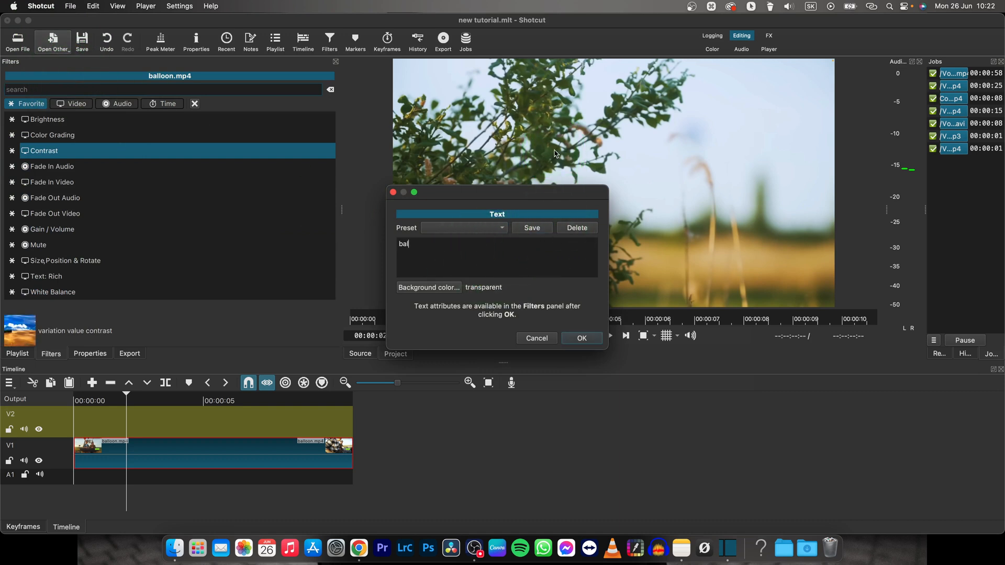
text(loon)
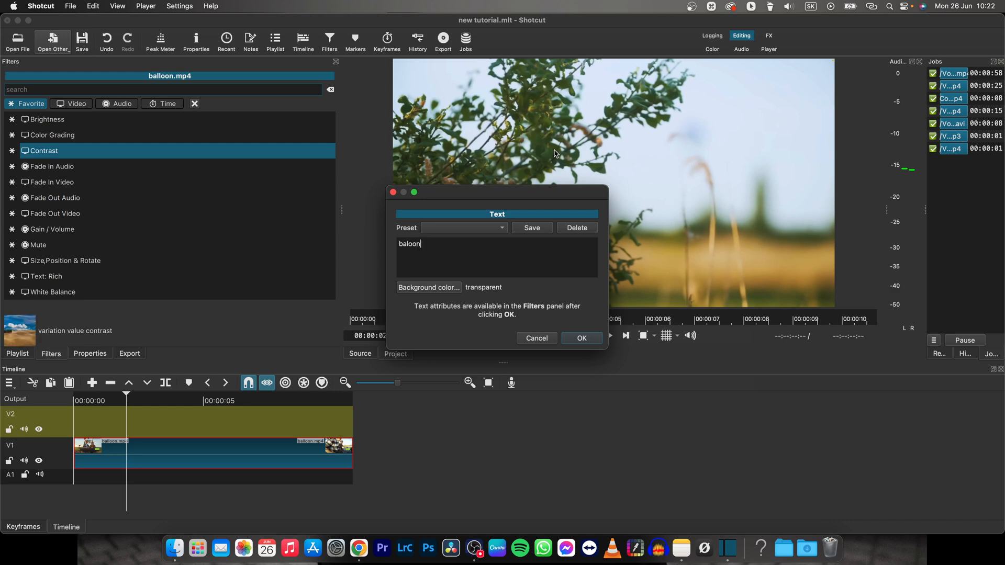
click(581, 338)
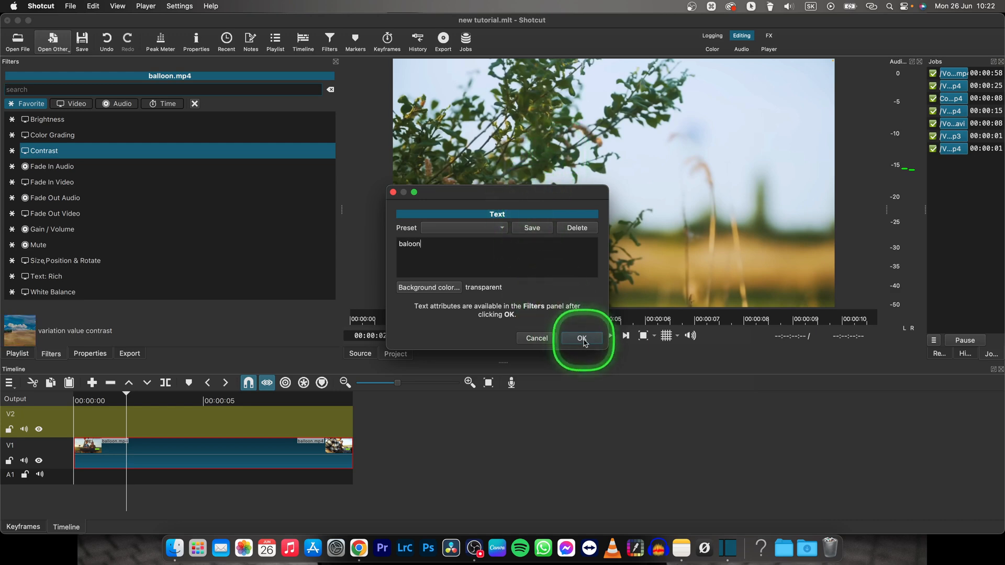
- Confirm the 'baloon' clip onto V2 with a fade-in and play back to preview it
click(581, 338)
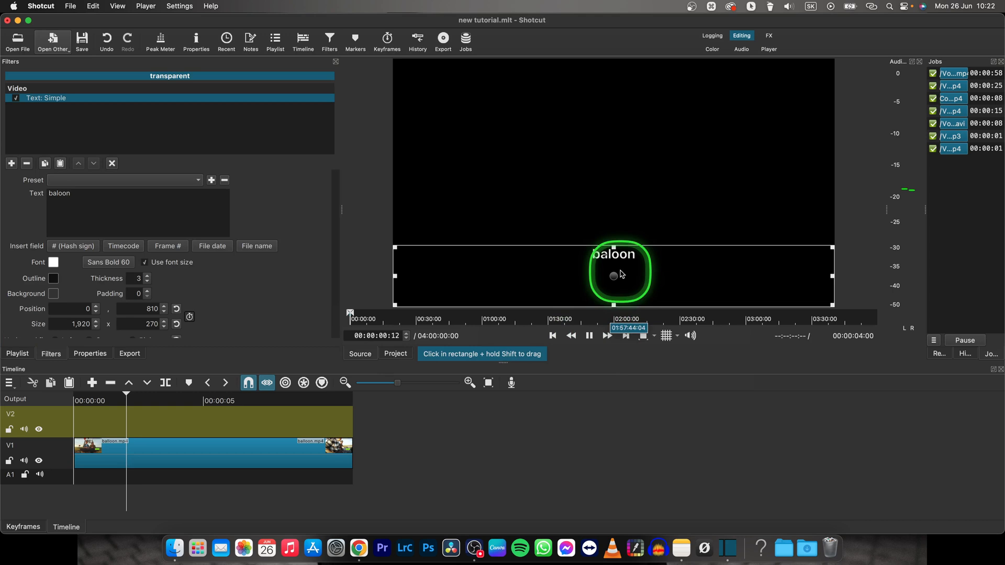
click(587, 335)
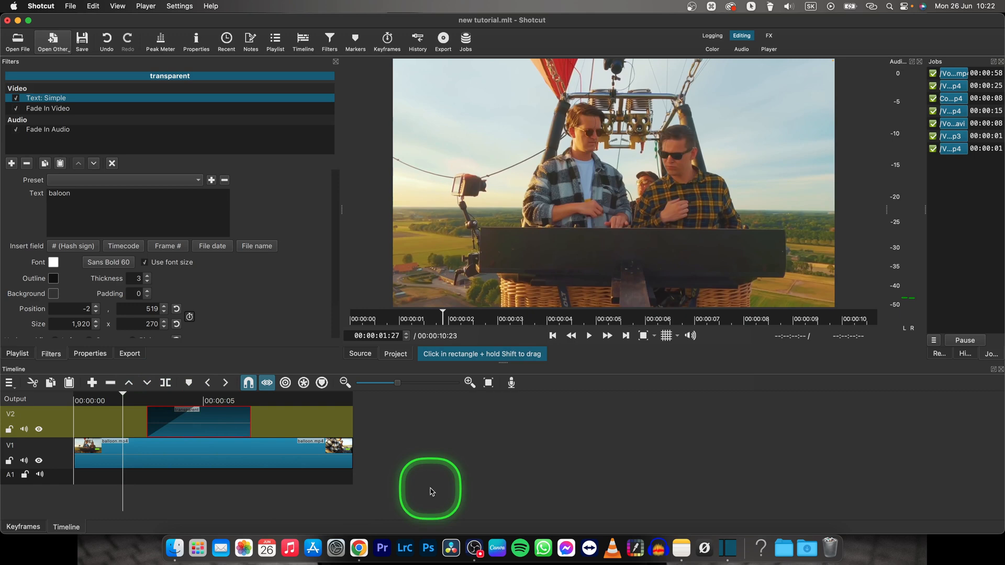
click(588, 336)
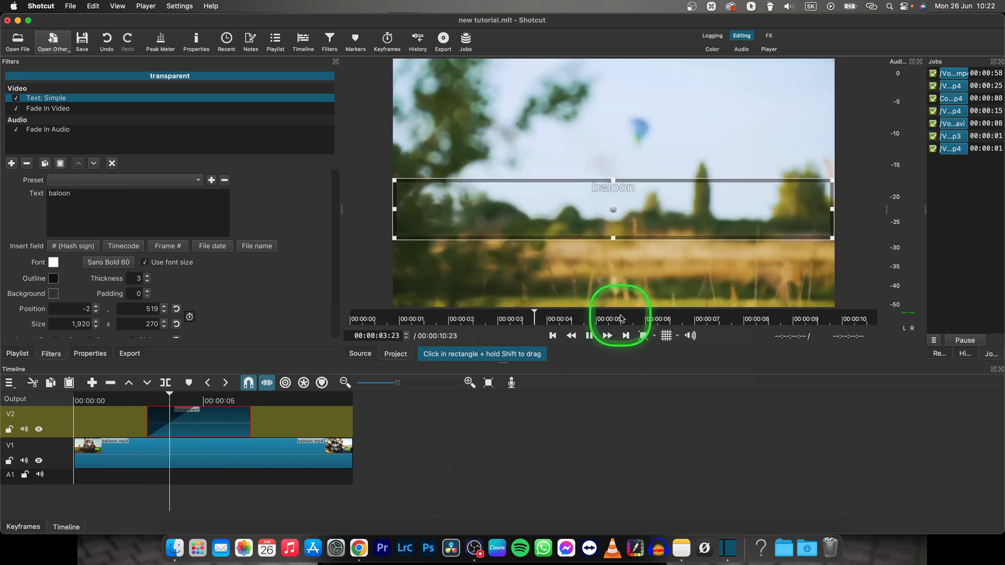